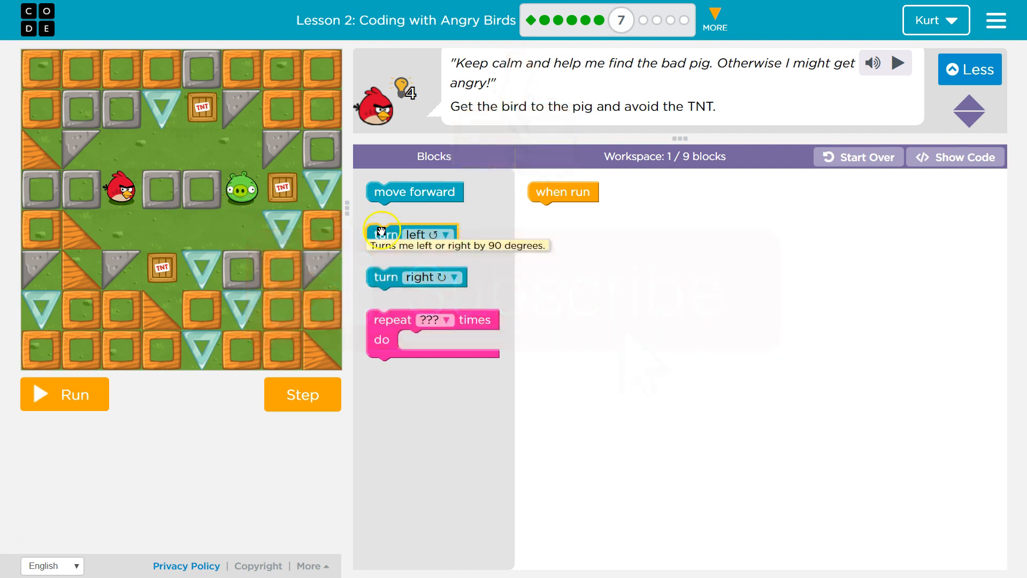
{"action": "mouse_move", "coordinate": [684, 162]}
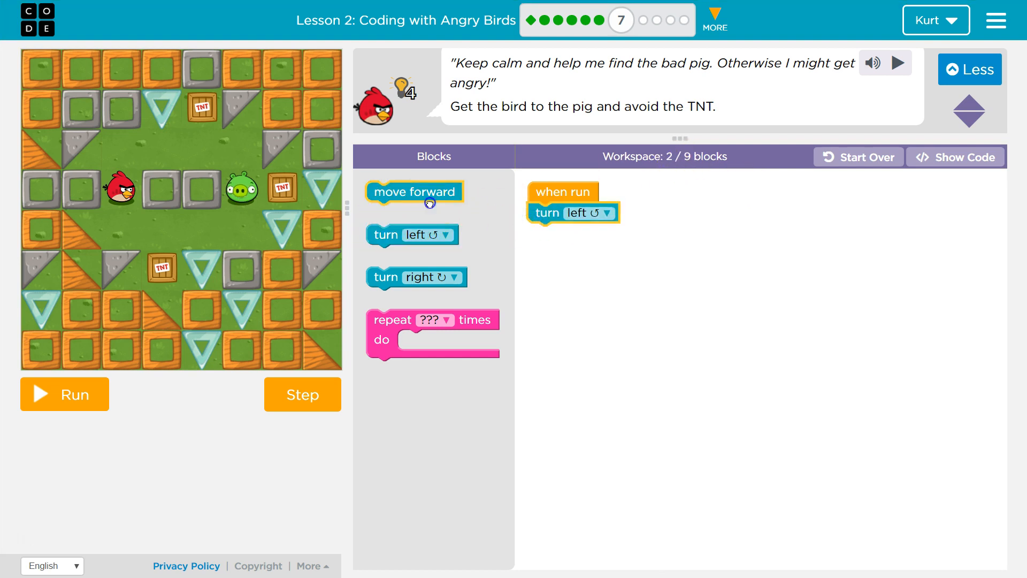
Add a forward move after the left turn and run the program; the bird goes off-course
{"action": "left_click_drag", "start_coordinate": [414, 191], "coordinate": [575, 234]}
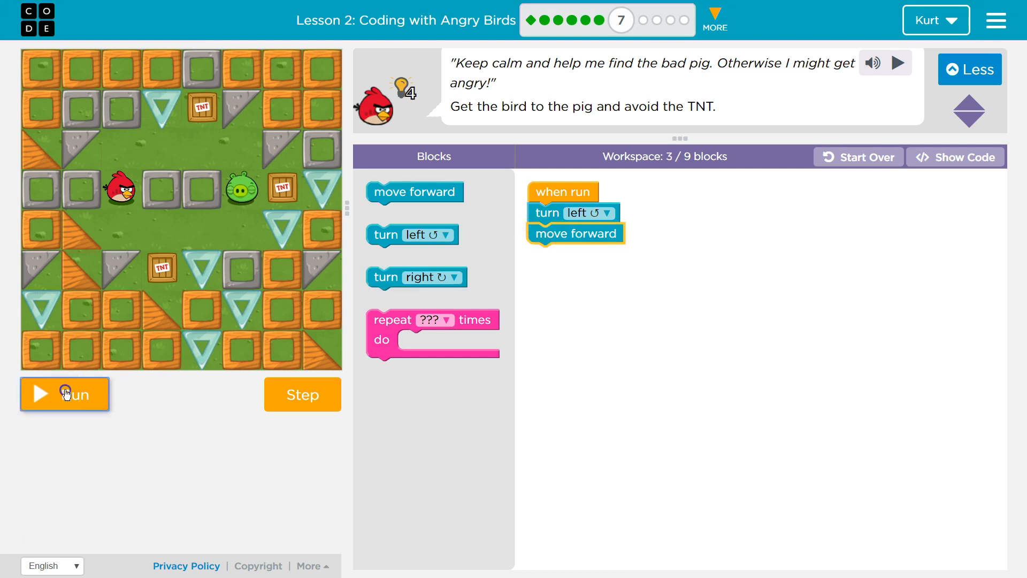
{"action": "left_click", "coordinate": [64, 394]}
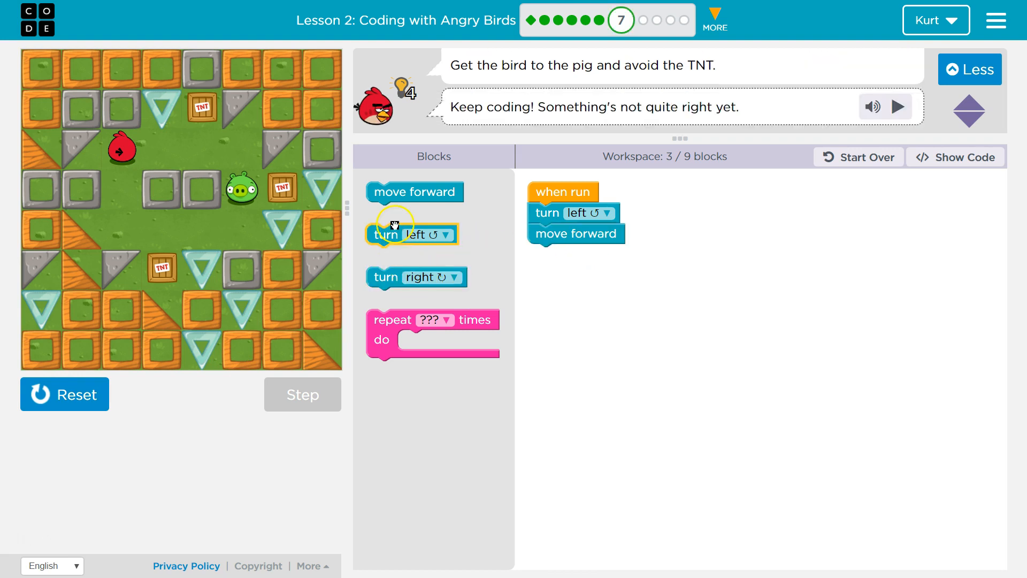
Attach a right turn and another forward move after the first forward move, then run it
{"action": "left_click_drag", "start_coordinate": [415, 192], "coordinate": [576, 255]}
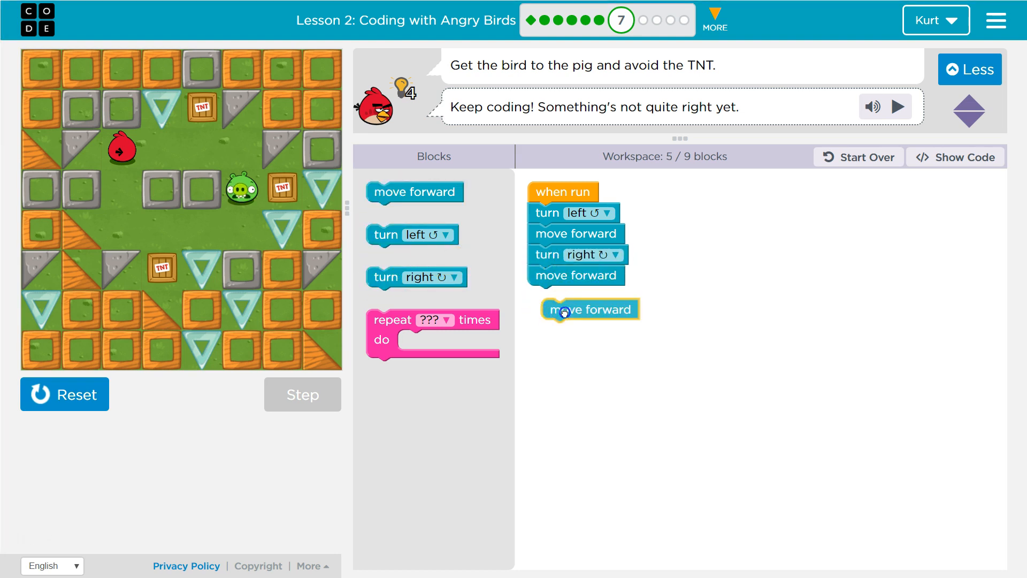
{"action": "left_click_drag", "start_coordinate": [590, 309], "coordinate": [576, 295]}
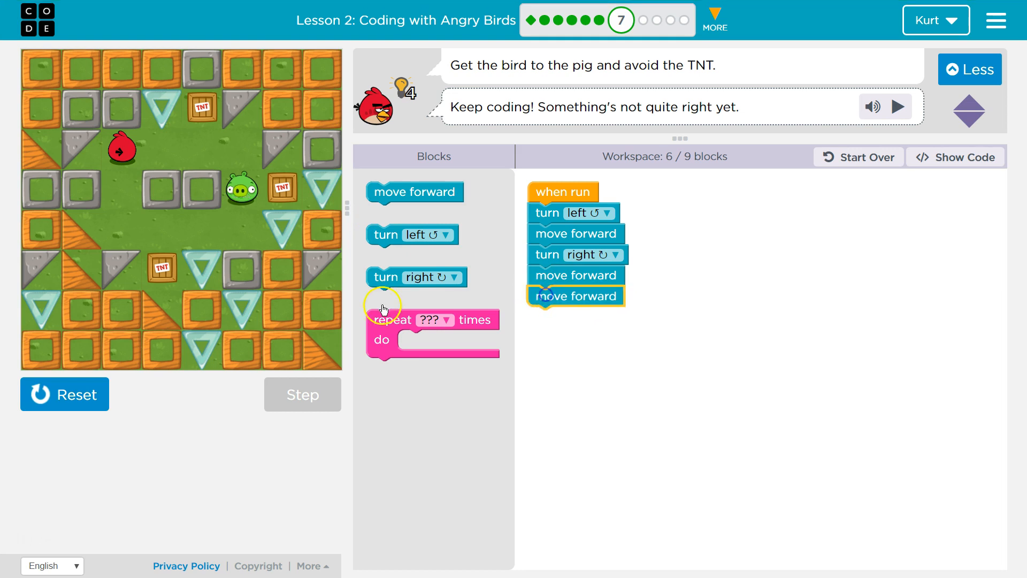
{"action": "left_click", "coordinate": [65, 394]}
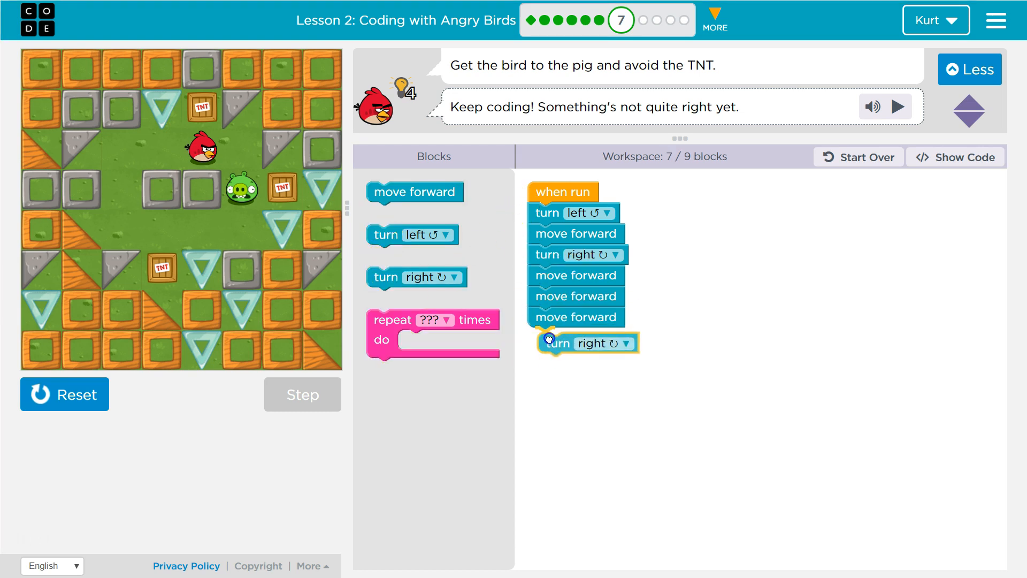
Add the final right turn, reset and run the finished program, then dismiss the congratulations message
{"action": "left_click_drag", "start_coordinate": [414, 191], "coordinate": [583, 362]}
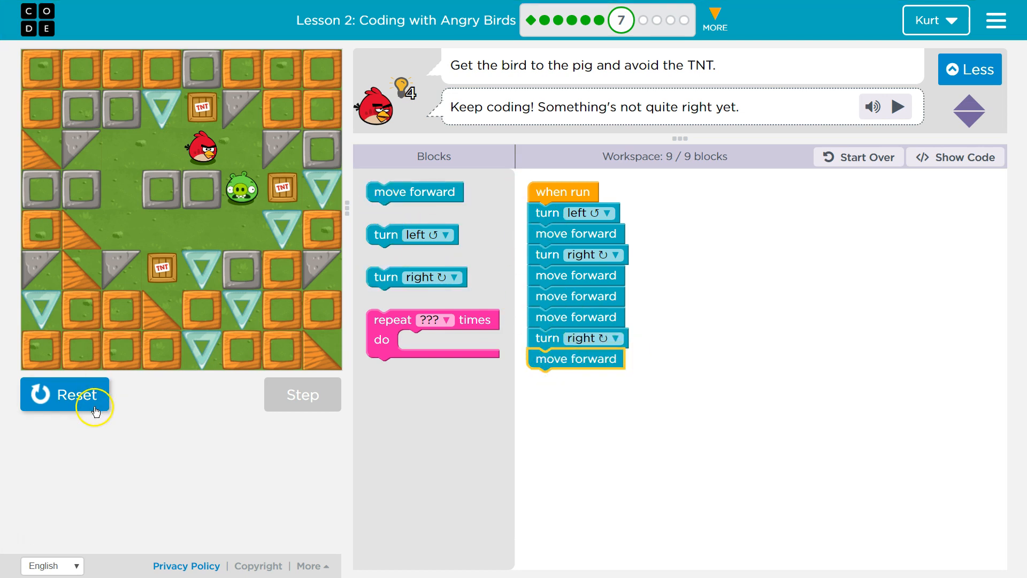
{"action": "left_click", "coordinate": [64, 394]}
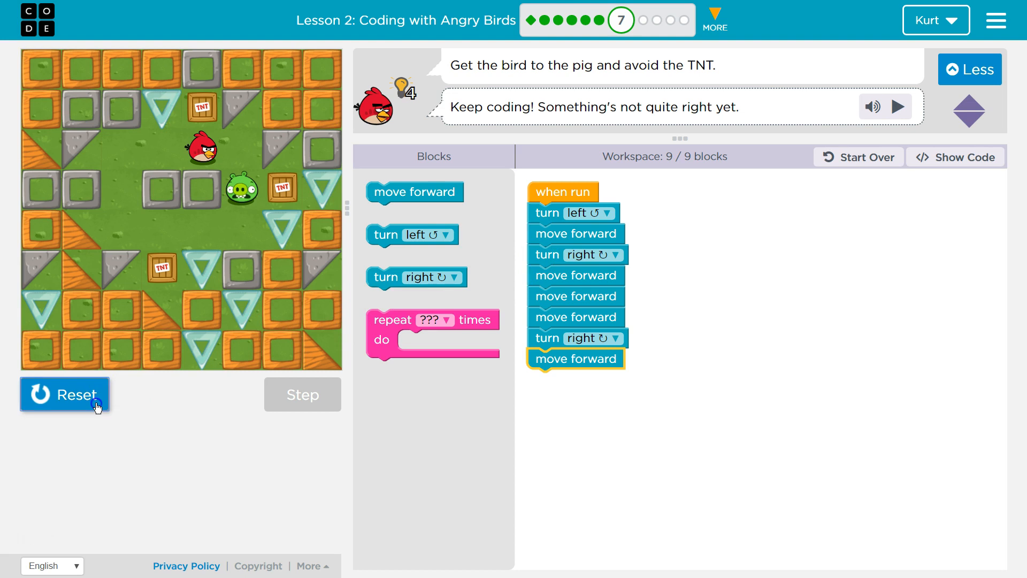
{"action": "left_click", "coordinate": [64, 395]}
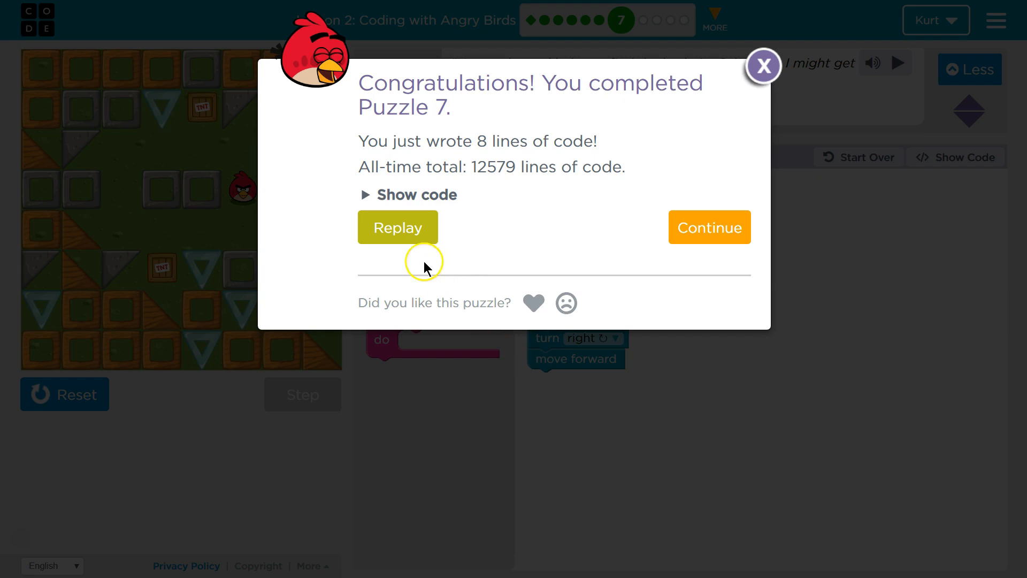
{"action": "left_click", "coordinate": [763, 66]}
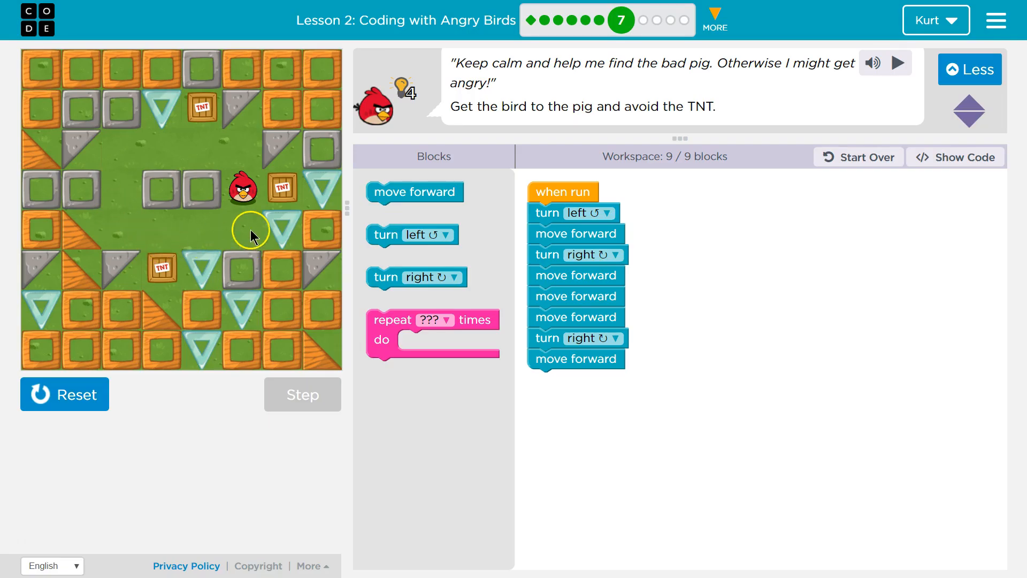